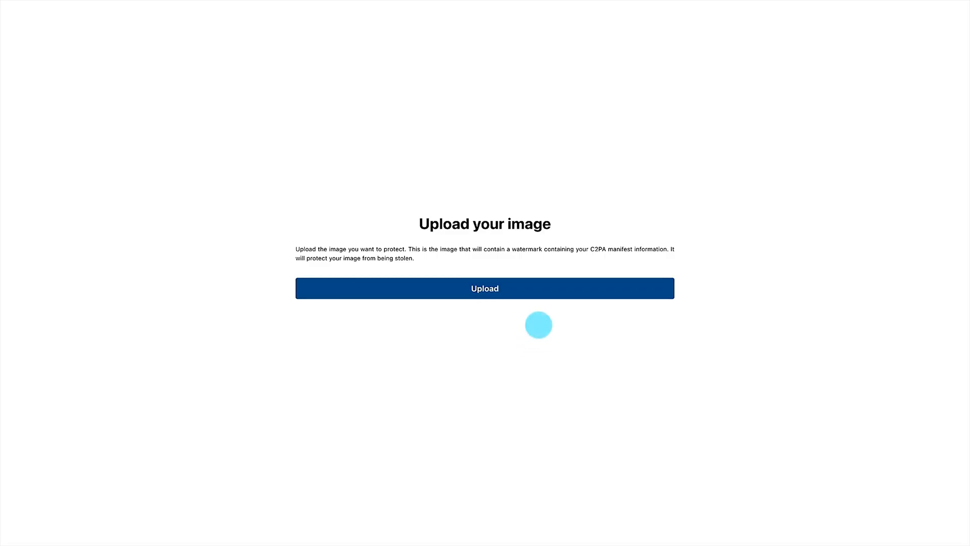
# - Load manifest_swap.jpg and review its watermark check results
pyautogui.click(484, 288)
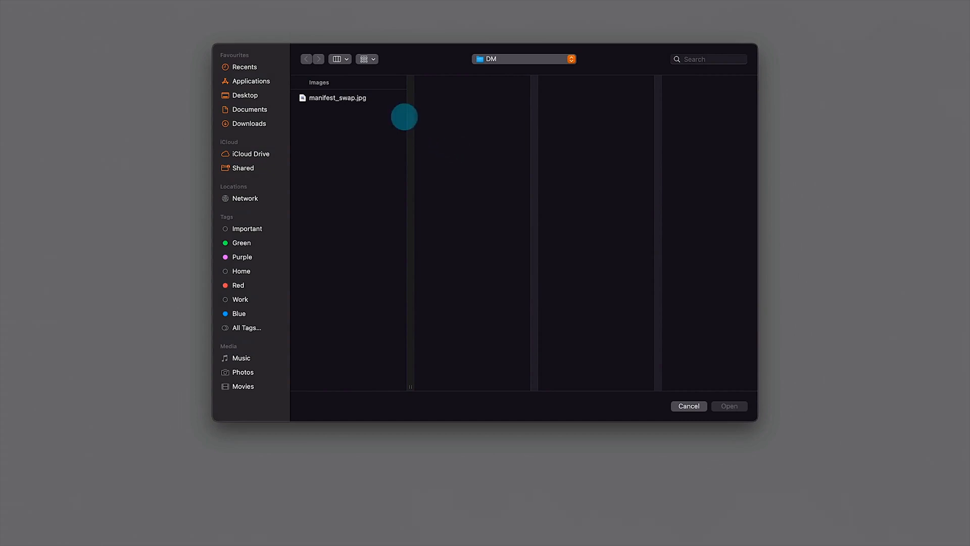
pyautogui.click(338, 98)
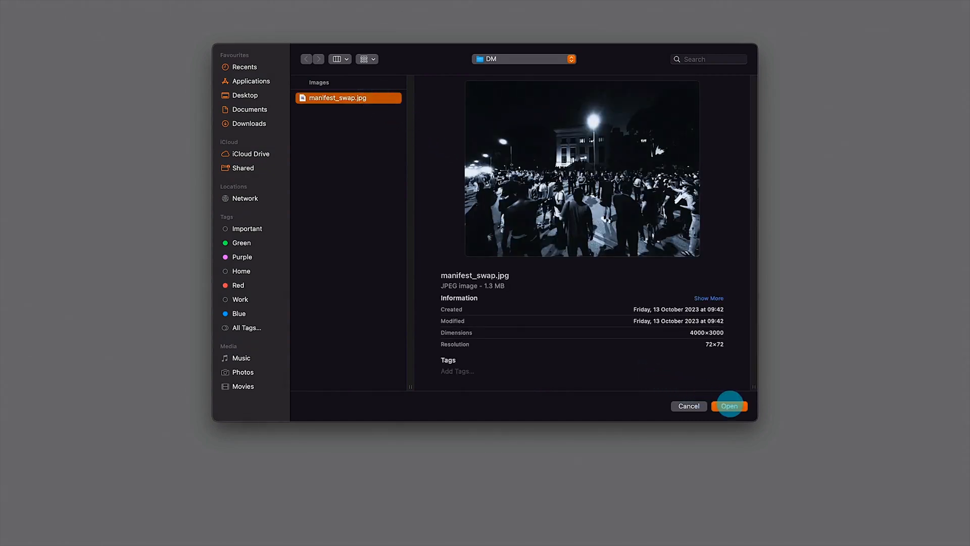
pyautogui.click(729, 406)
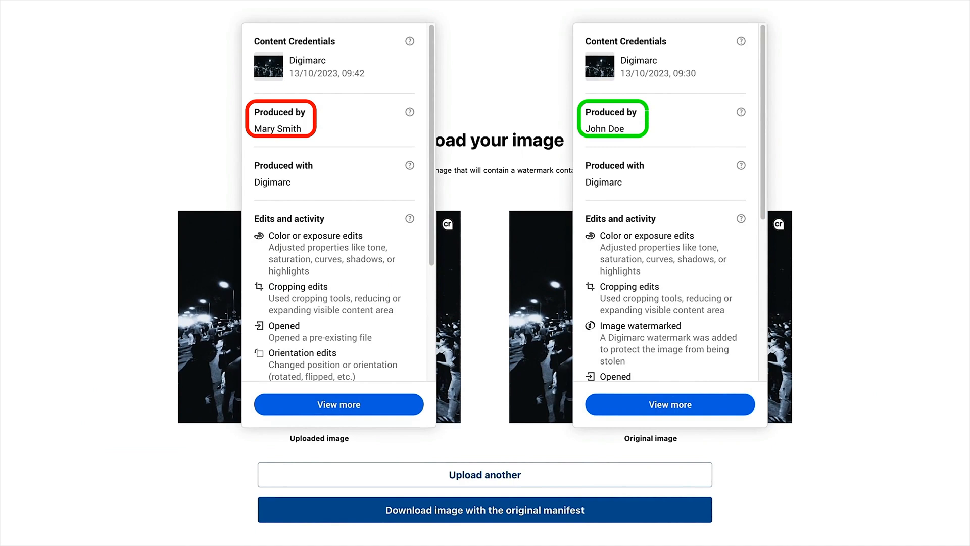
pyautogui.scroll(-3)
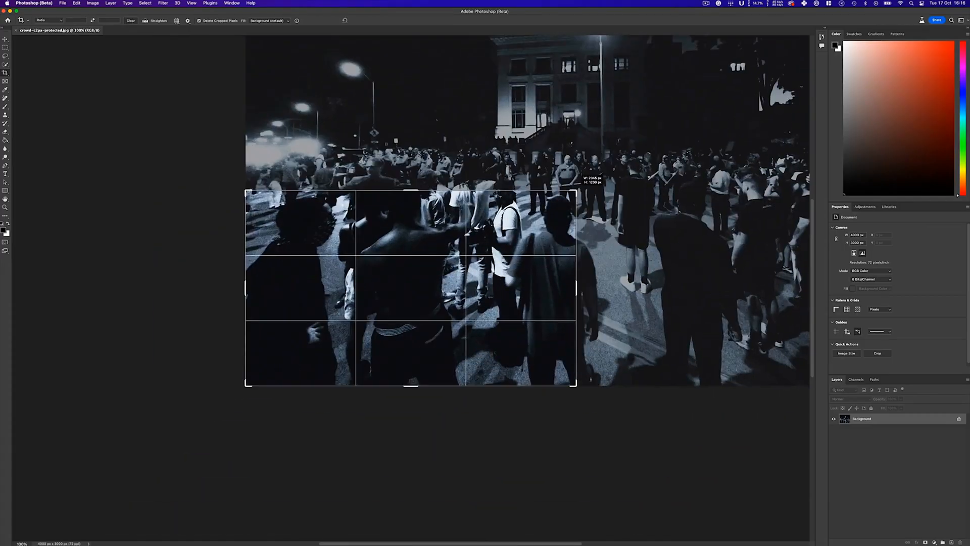
# - Start over and submit modified.jpg for C2PA manifest extraction
pyautogui.click(93, 3)
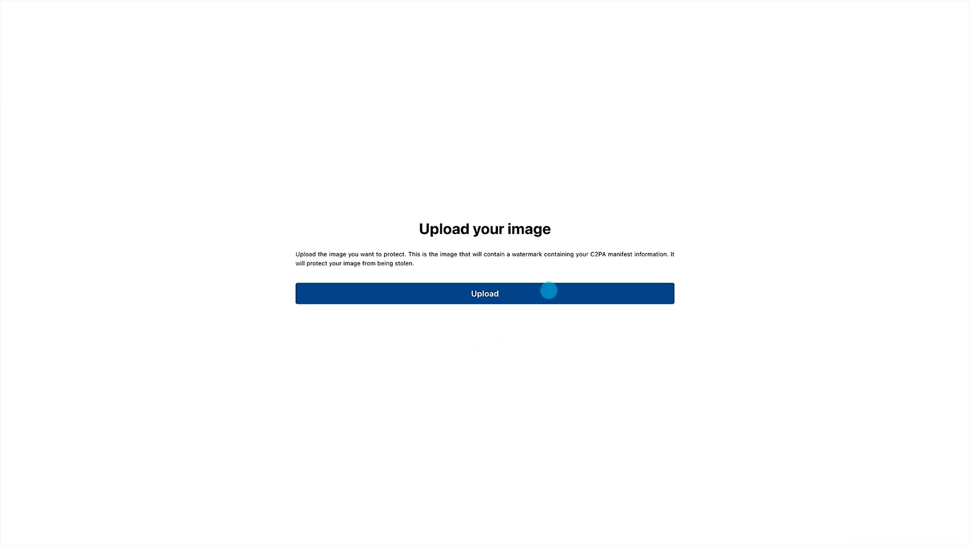
pyautogui.click(484, 293)
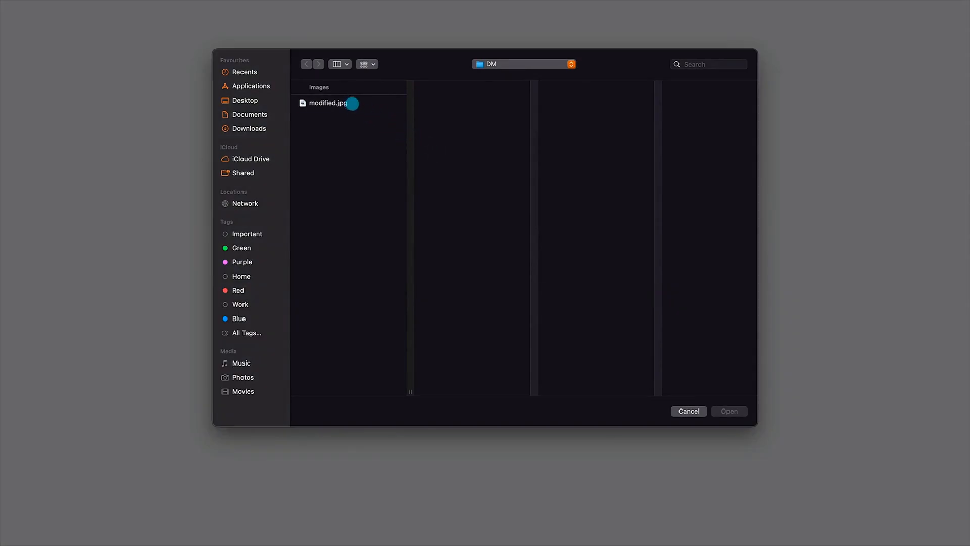
pyautogui.click(729, 411)
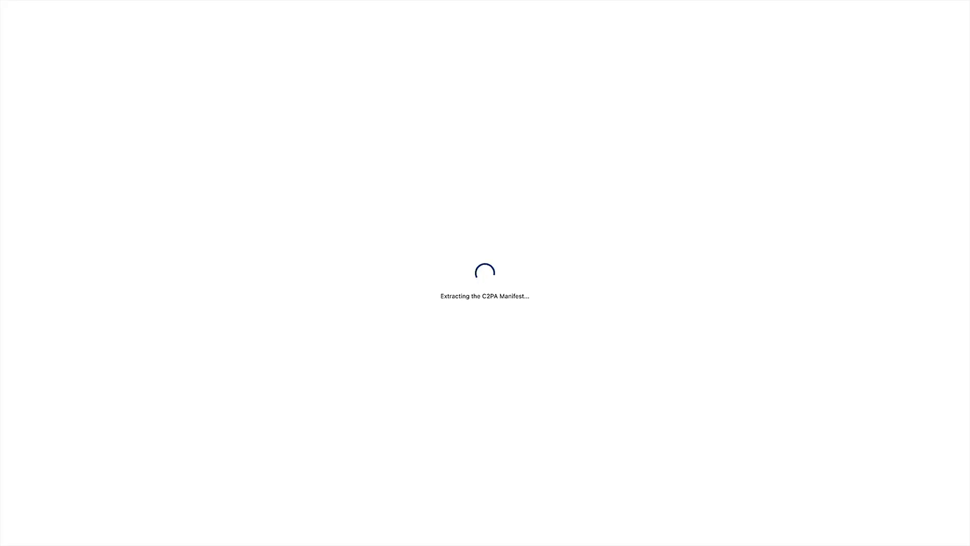